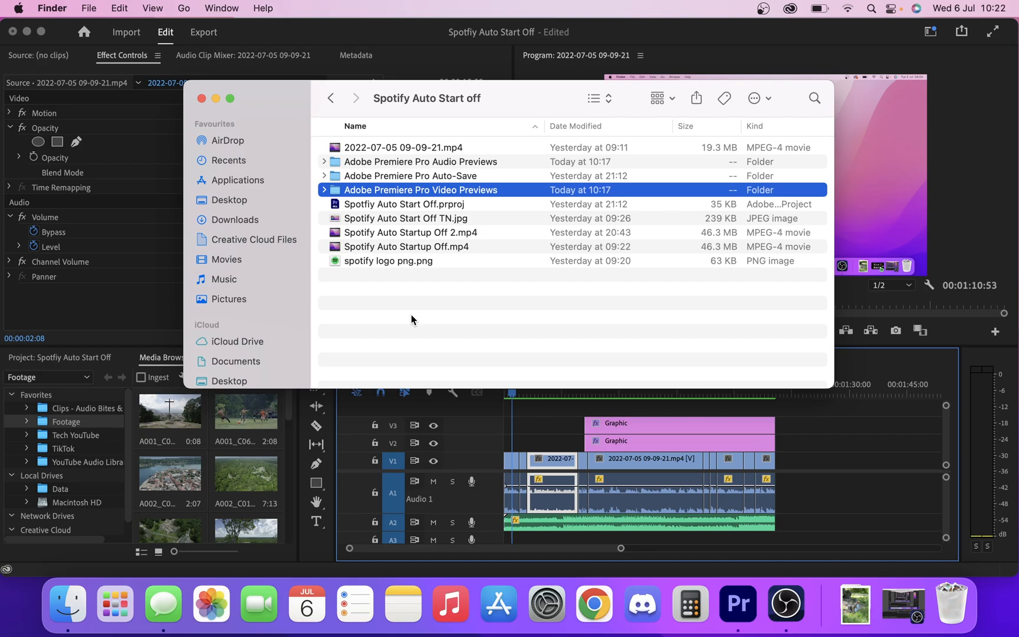
pyautogui.moveTo(414, 311)
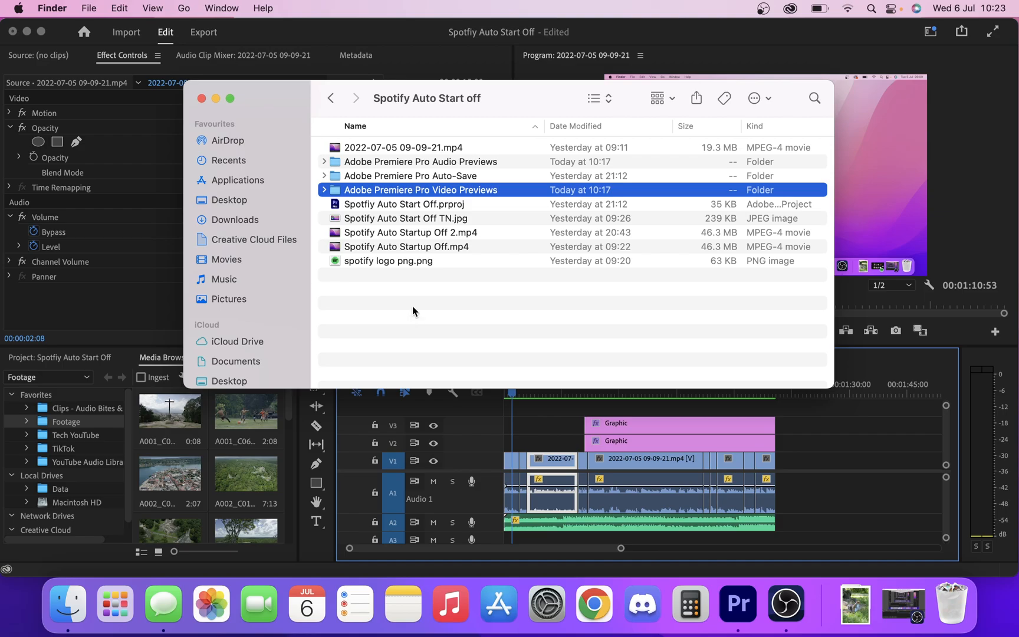
pyautogui.moveTo(415, 313)
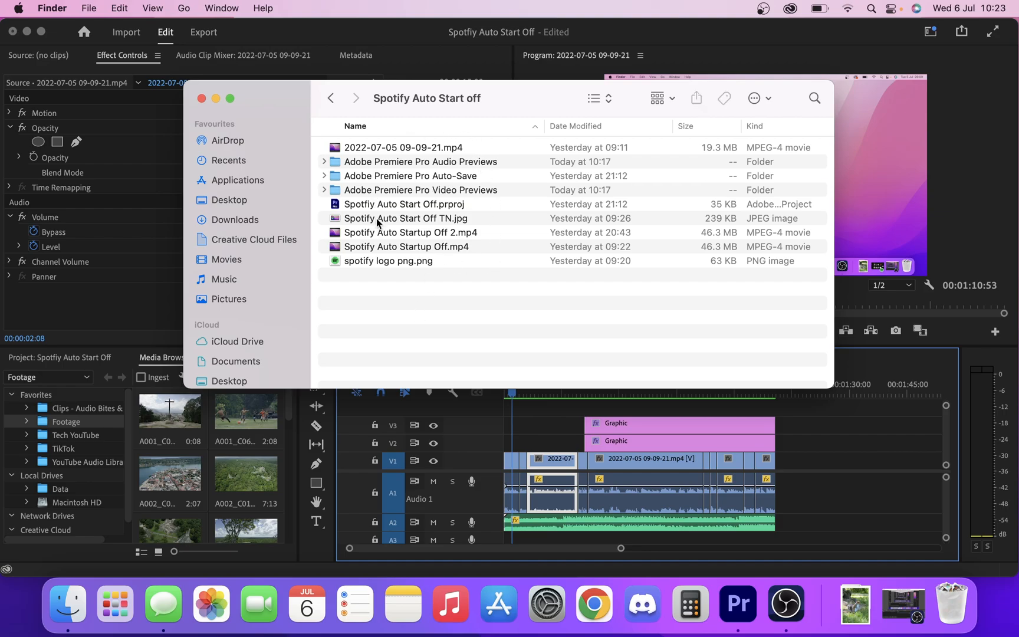
pyautogui.moveTo(373, 207)
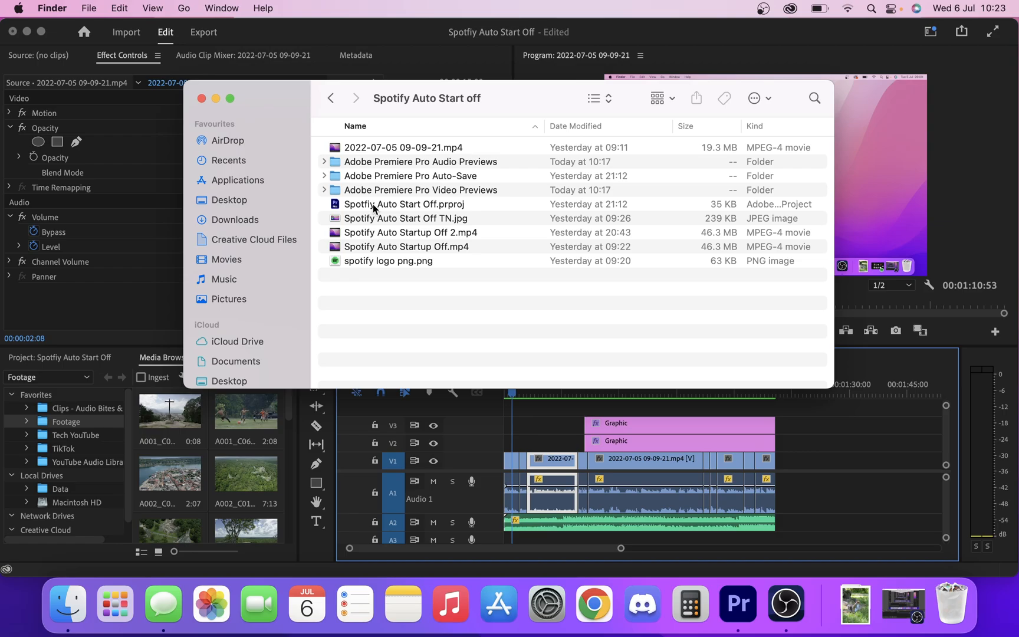
# Step: Check the size of the Adobe Premiere Pro Video Previews folder via Get Info in Finder
pyautogui.click(421, 190)
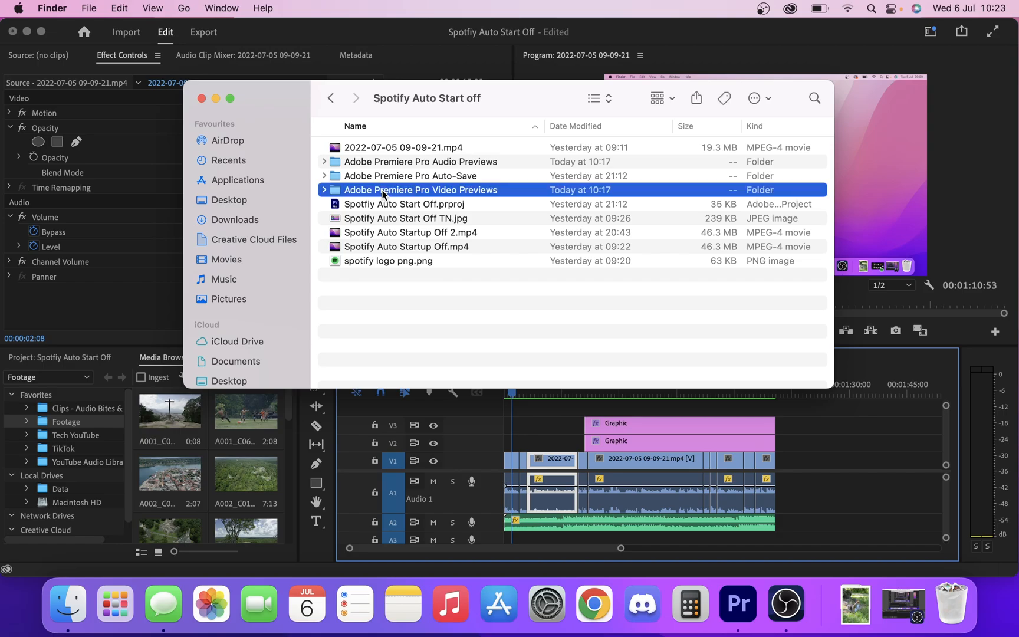
pyautogui.rightClick(421, 190)
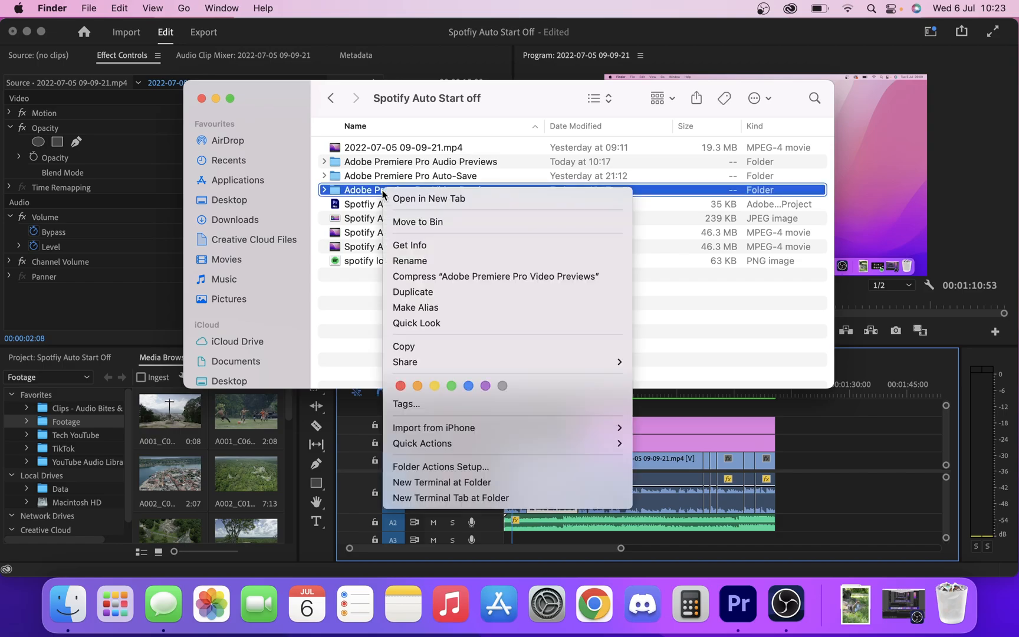
pyautogui.click(409, 246)
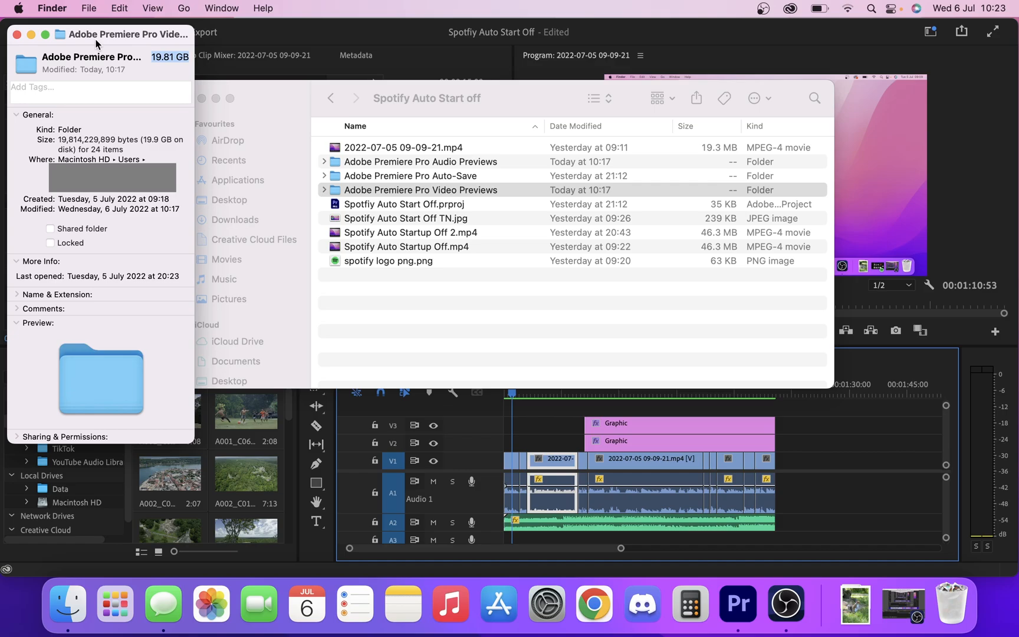
pyautogui.moveTo(18, 34)
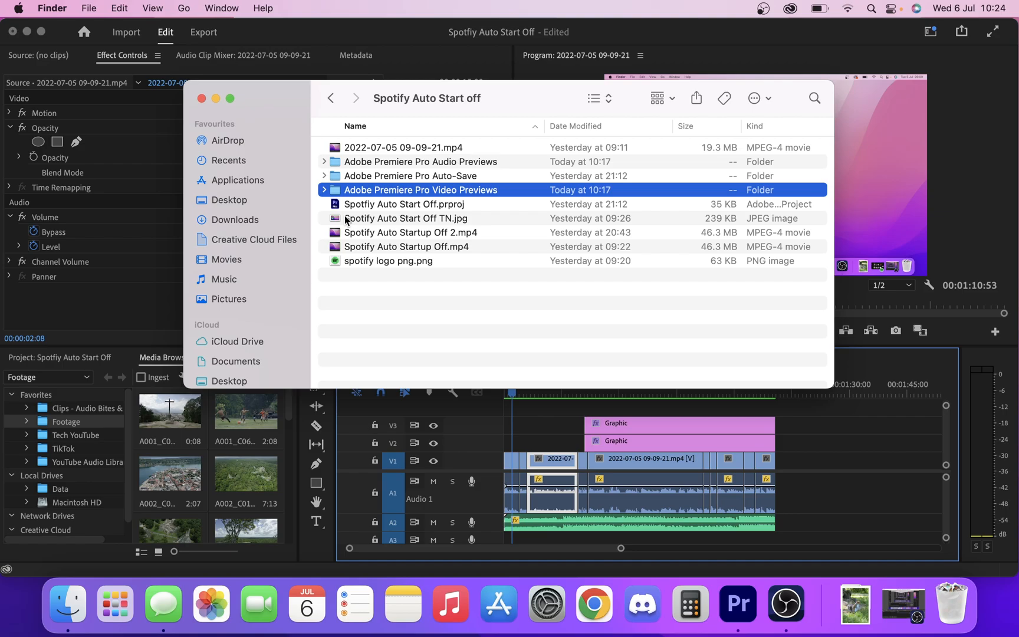
pyautogui.moveTo(433, 228)
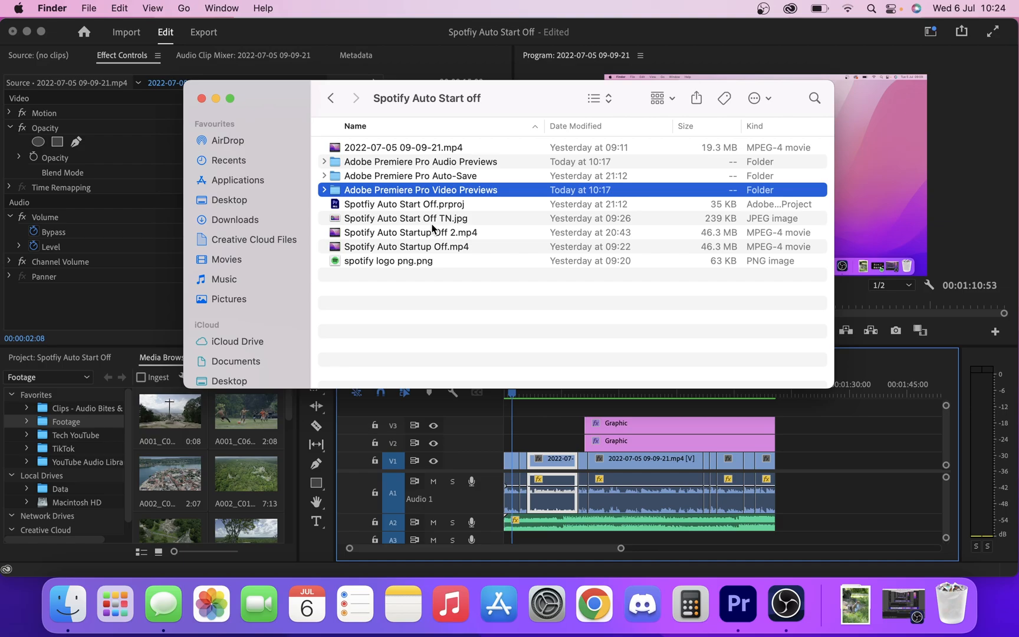
# Step: Inspect the Spotify Auto Startup Off.mp4 and Spotify Auto Startup Off 2.mp4 files in Finder
pyautogui.click(407, 246)
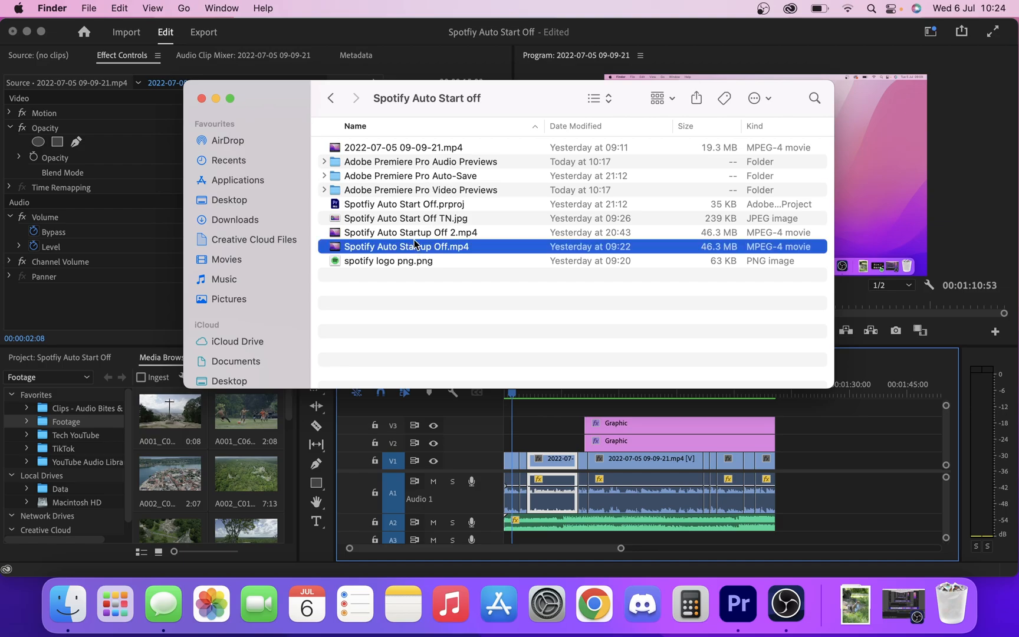
pyautogui.moveTo(415, 243)
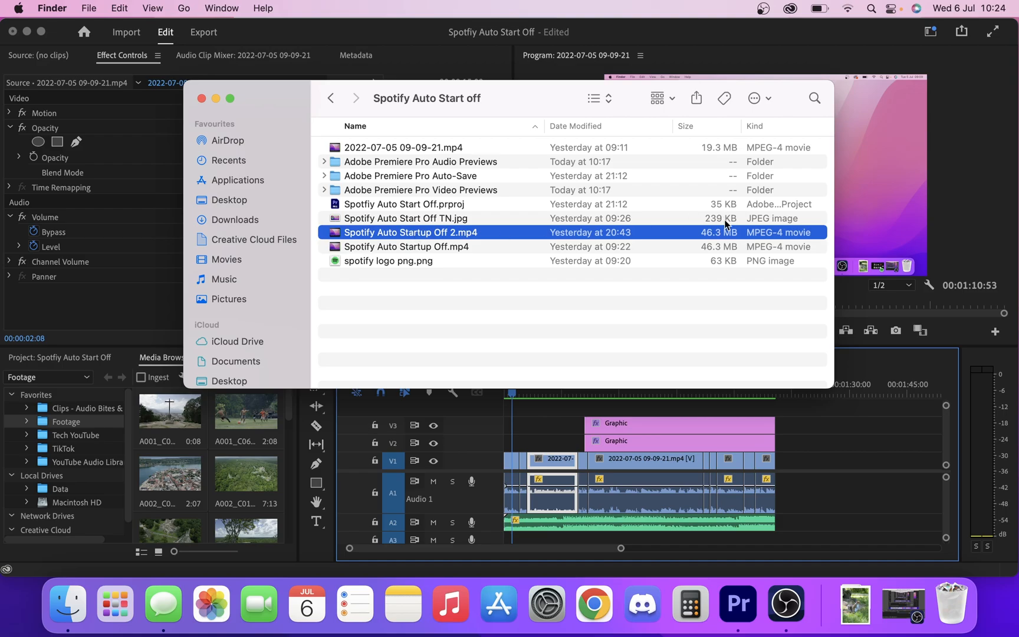
pyautogui.moveTo(718, 245)
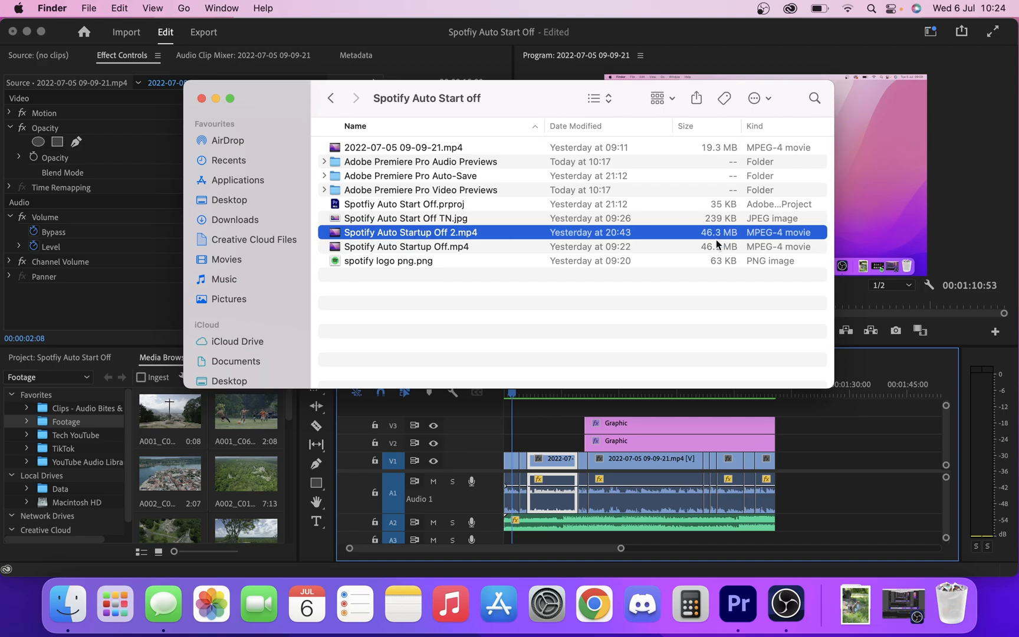
pyautogui.moveTo(698, 227)
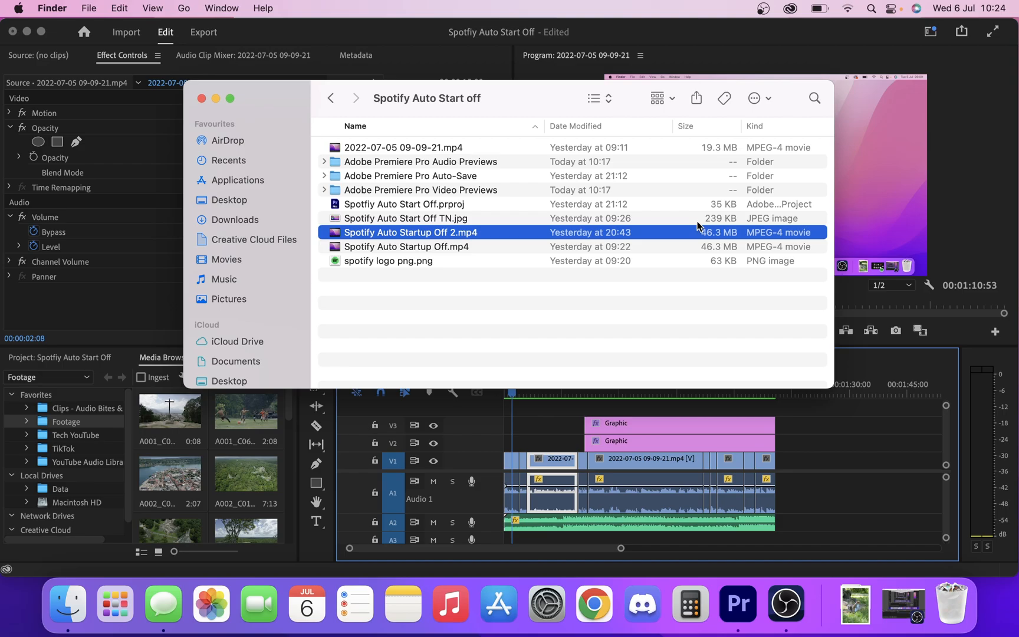
pyautogui.click(407, 247)
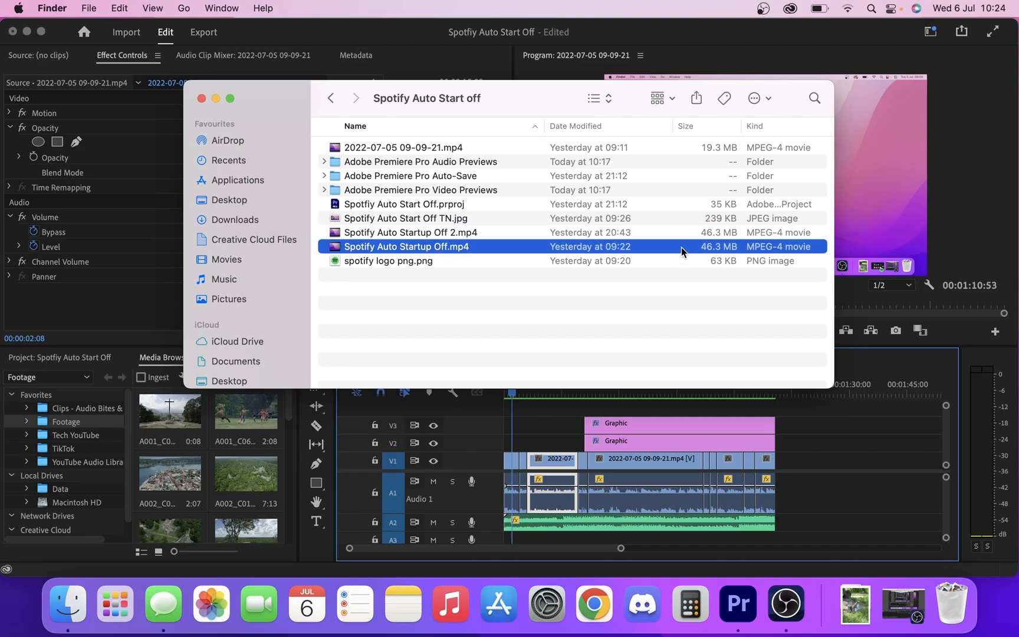
pyautogui.click(409, 232)
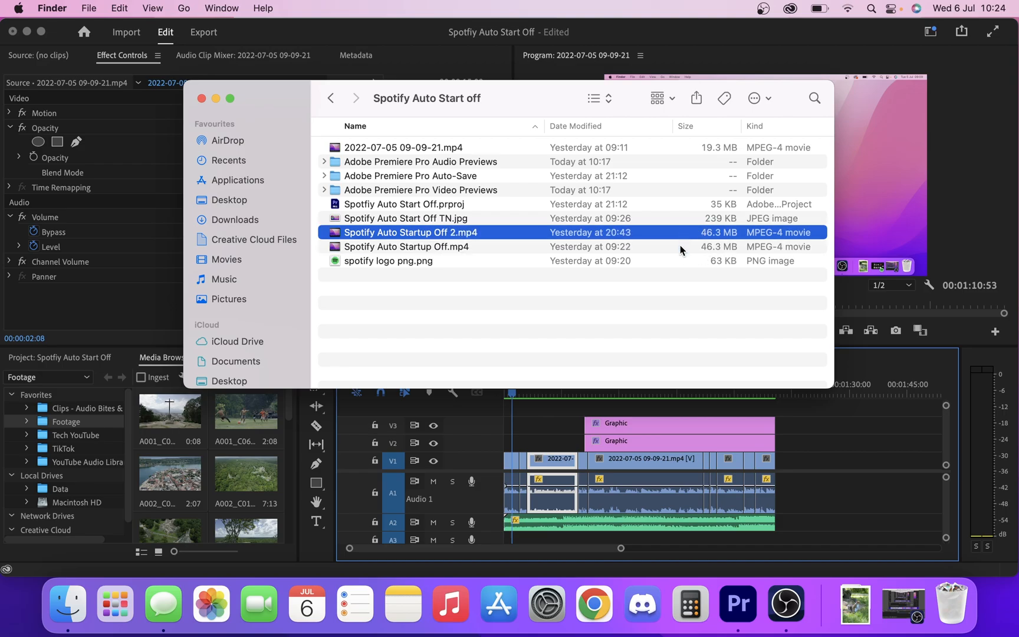
pyautogui.click(406, 247)
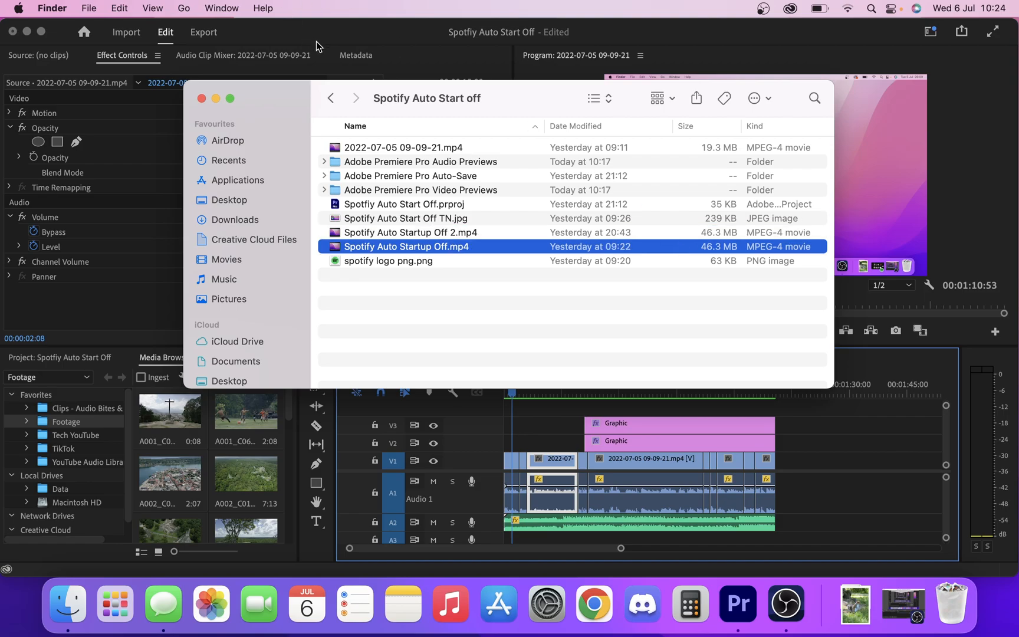
pyautogui.moveTo(344, 38)
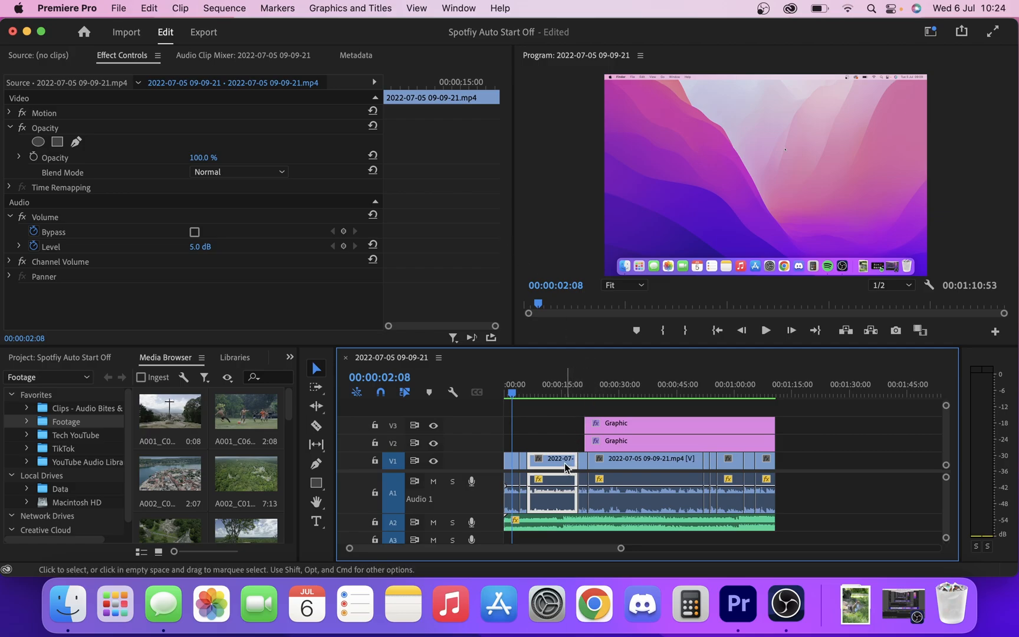
pyautogui.moveTo(328, 100)
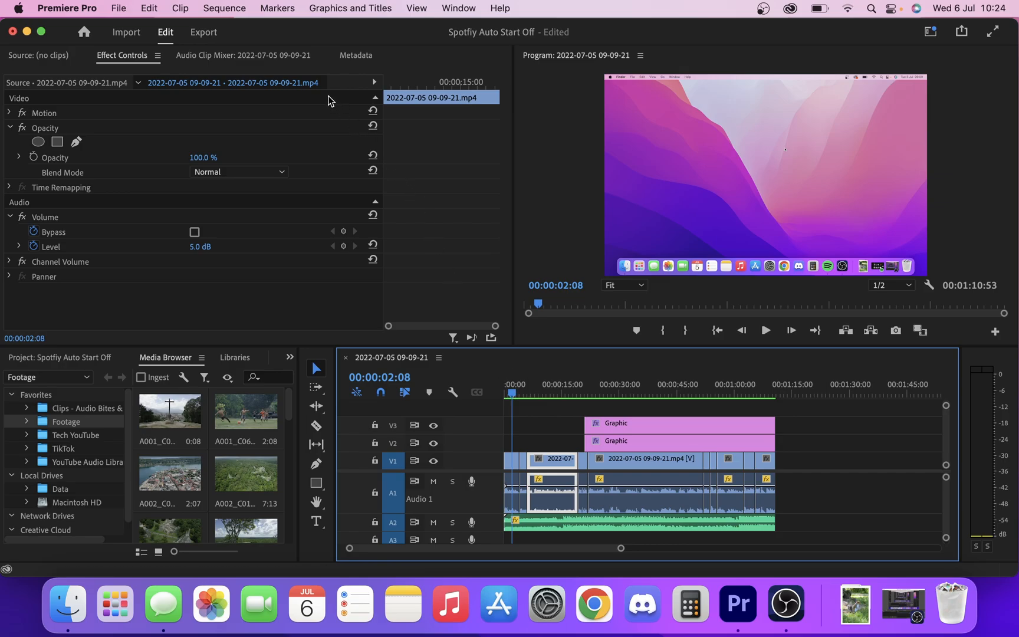
# Step: Bring up Sequence Settings for the custom 2880×1800, 60 fps sequence in Premiere Pro
pyautogui.click(224, 8)
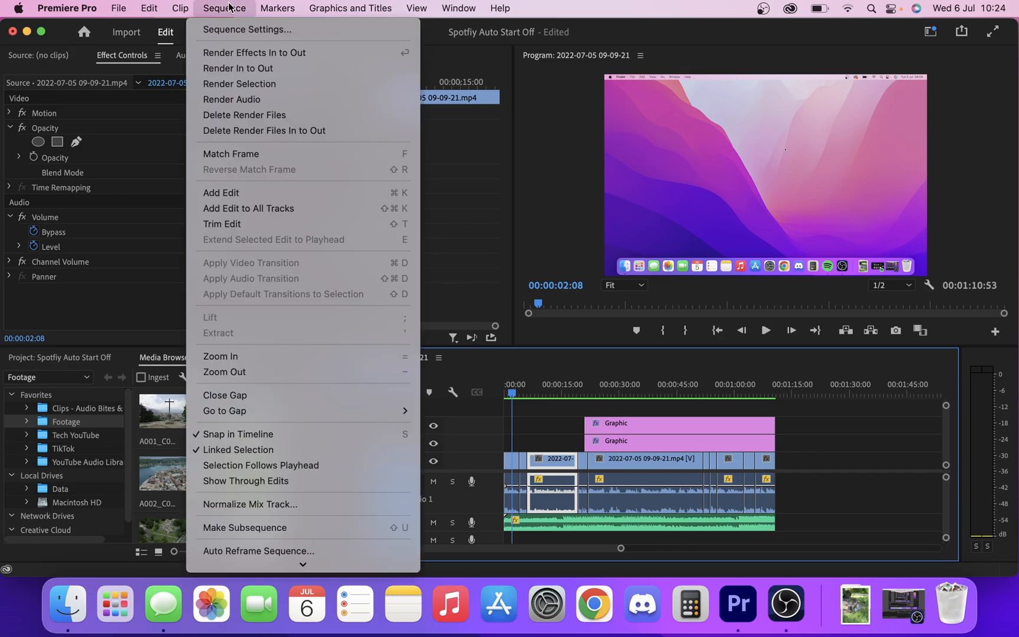
pyautogui.moveTo(246, 29)
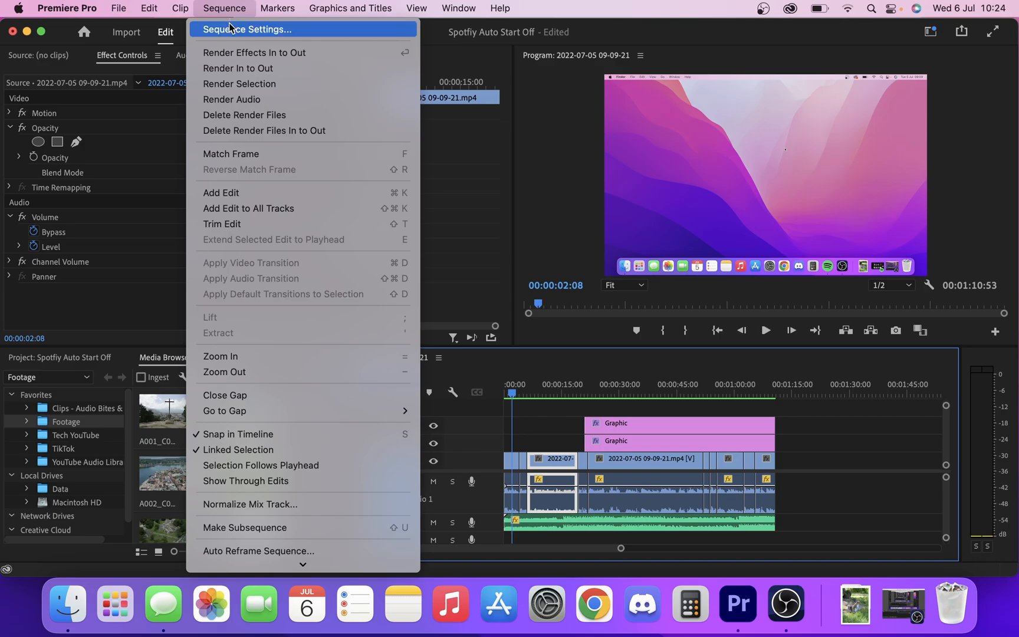
pyautogui.click(246, 29)
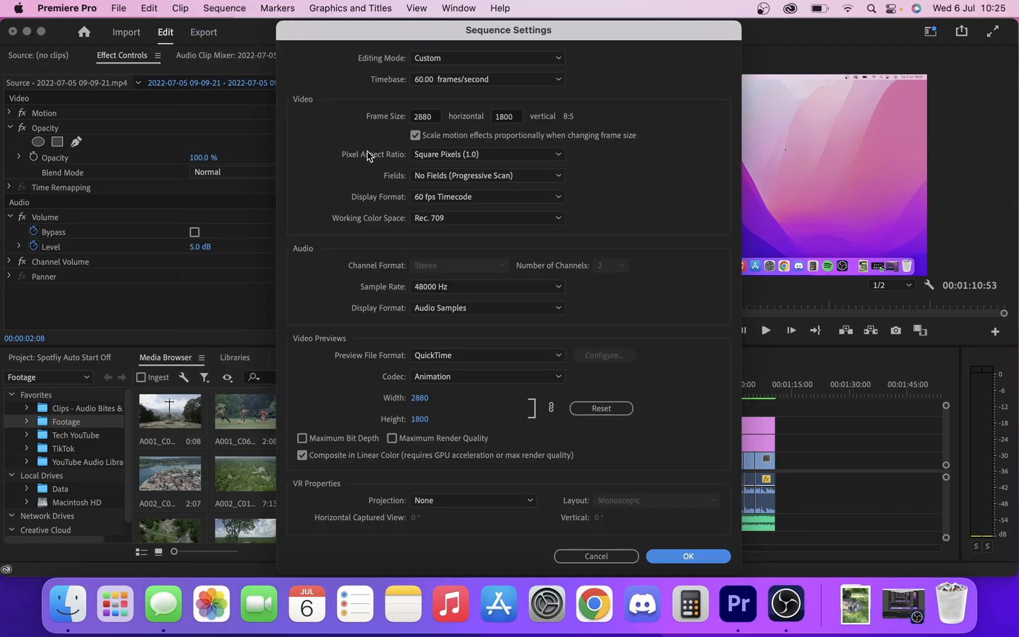
pyautogui.moveTo(354, 145)
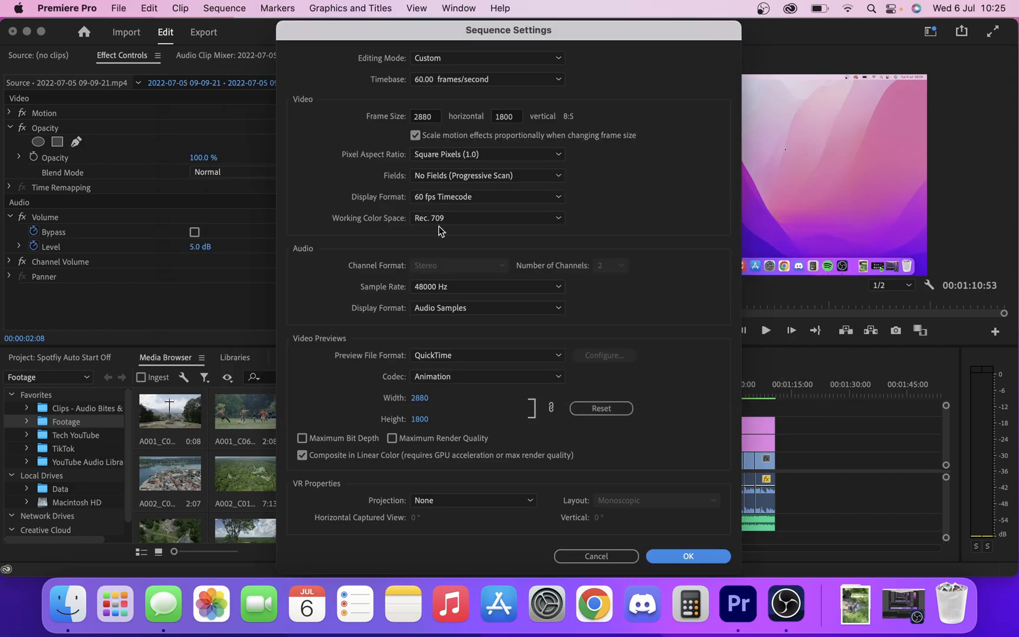
pyautogui.moveTo(488, 364)
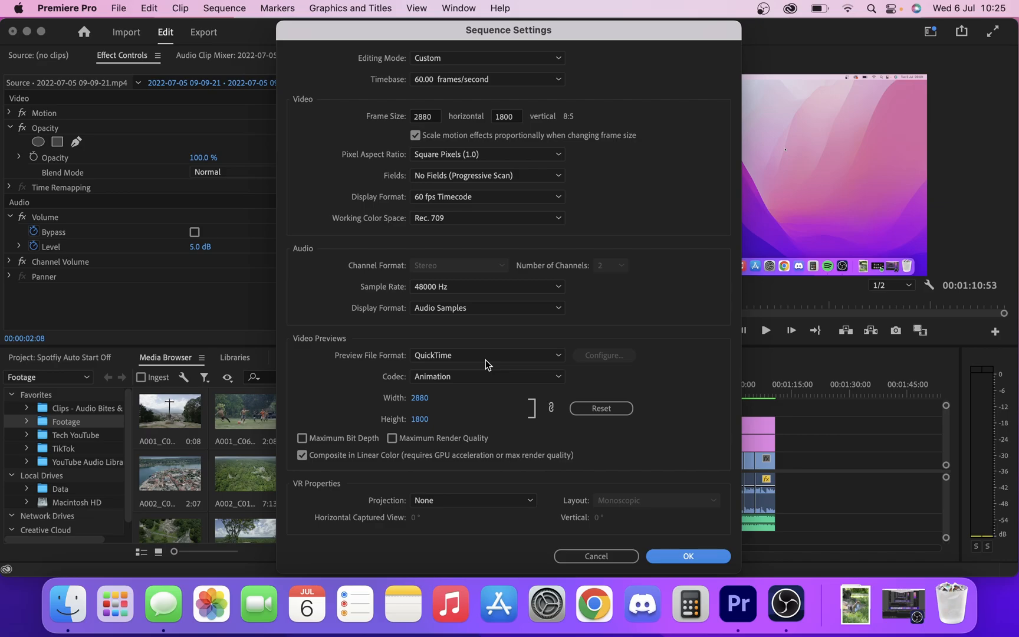
pyautogui.moveTo(315, 344)
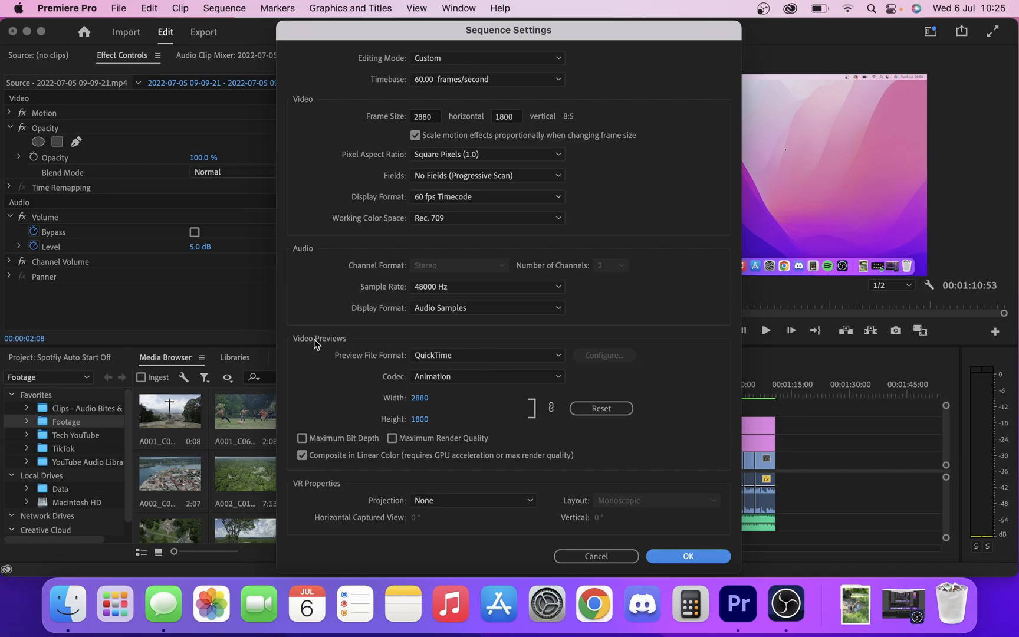
pyautogui.moveTo(473, 361)
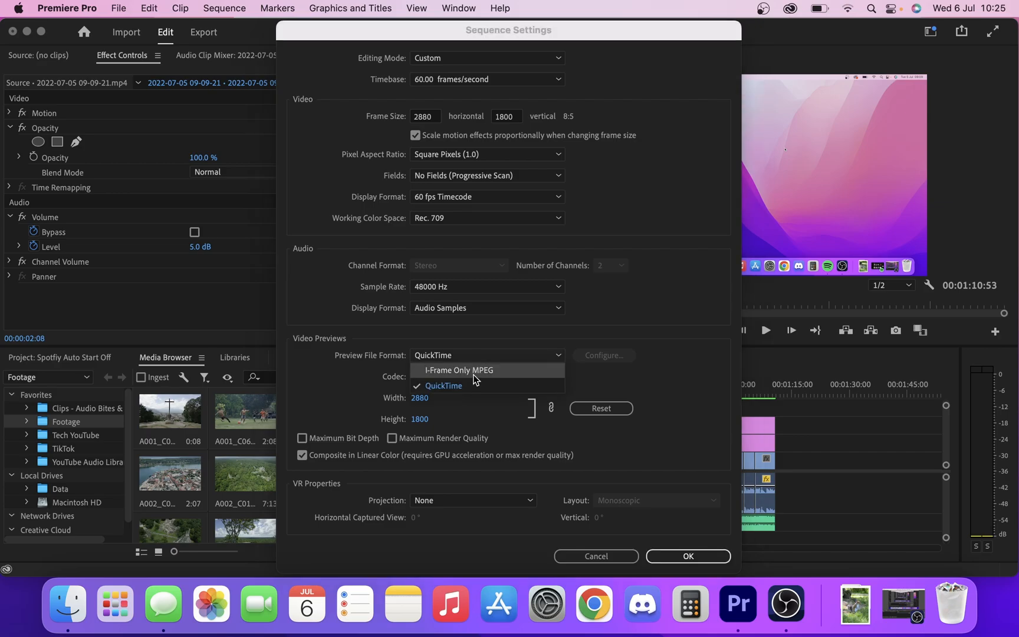
# Step: Set the preview file format to I-Frame Only MPEG and accept deleting all existing previews
pyautogui.click(457, 371)
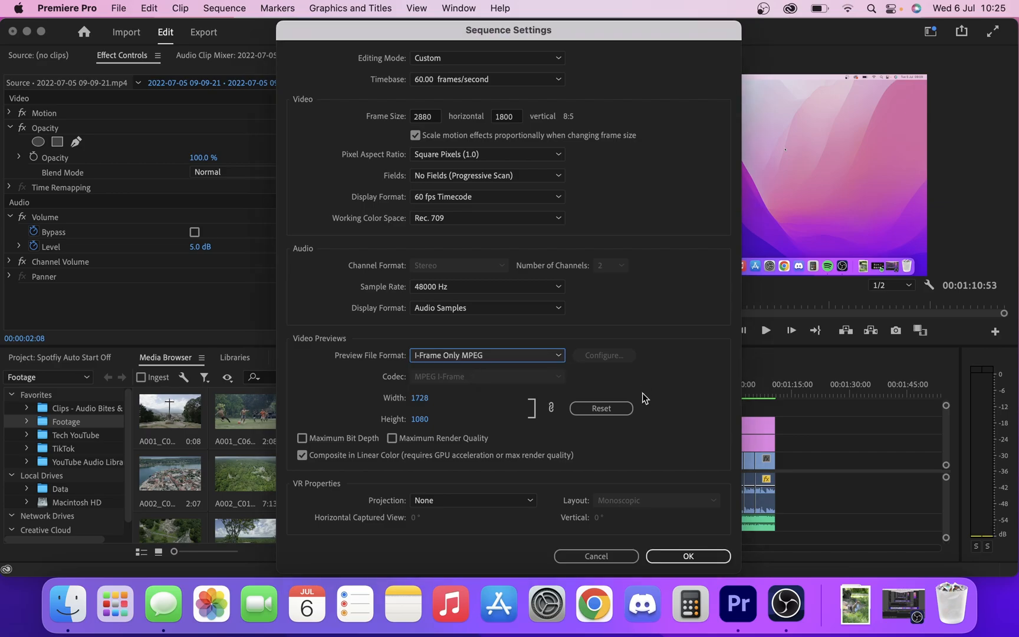
pyautogui.click(486, 355)
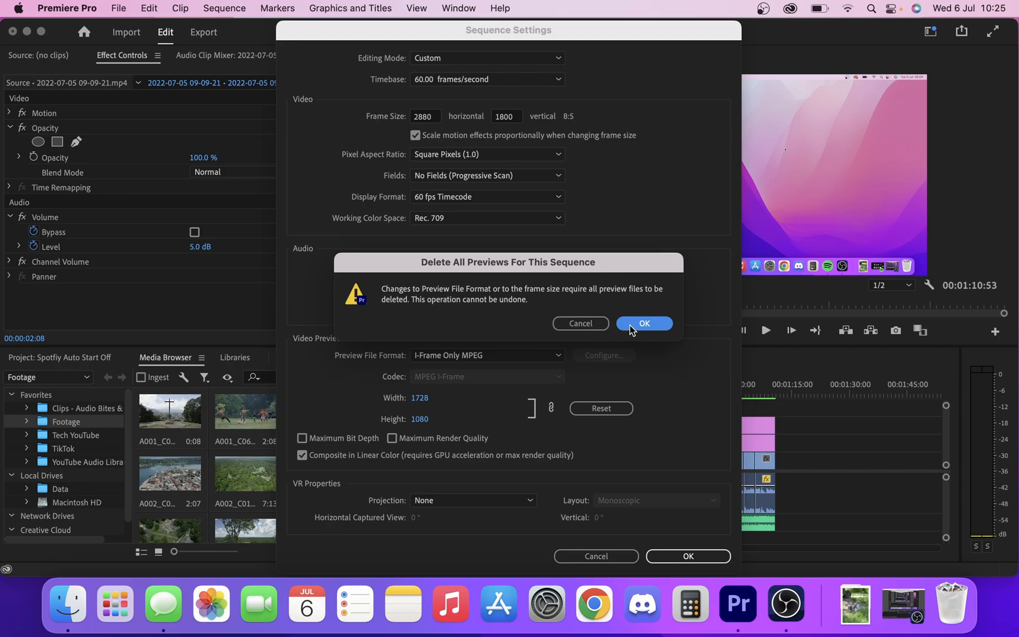
pyautogui.click(644, 323)
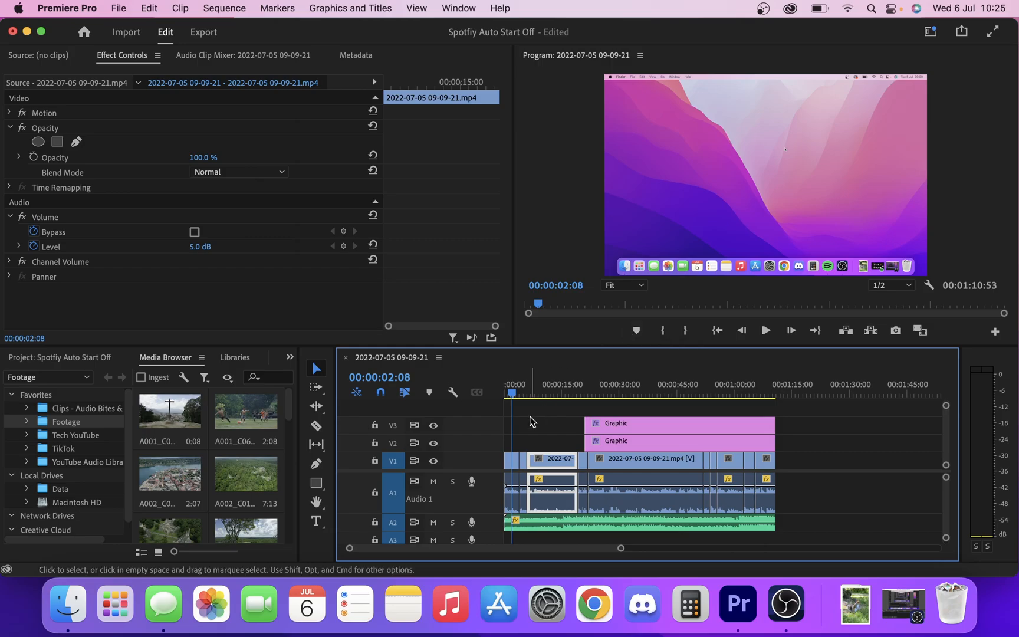
pyautogui.moveTo(724, 359)
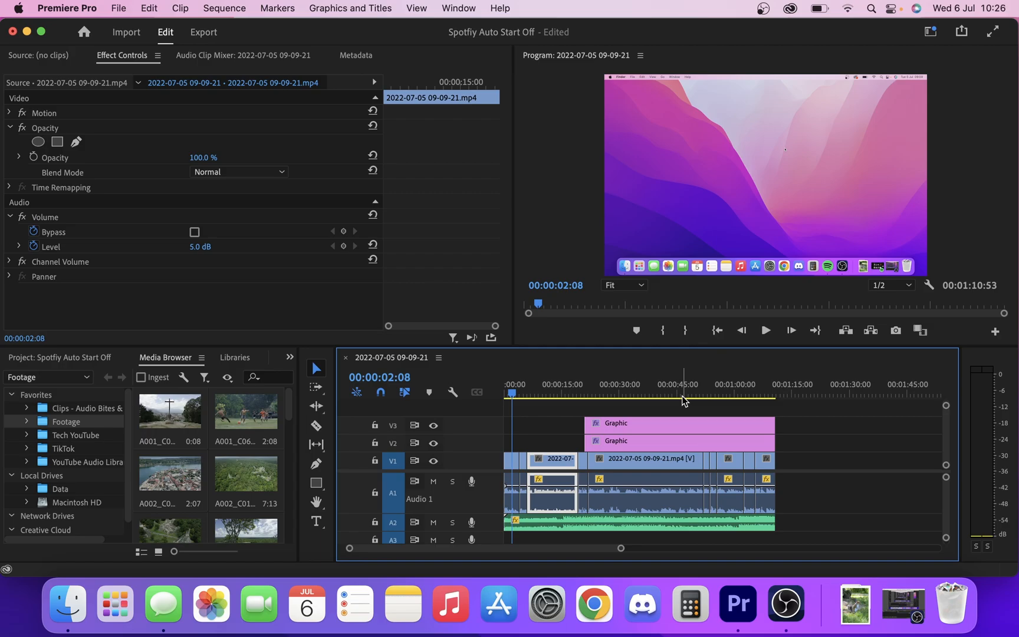
# Step: Render In to Out with render details shown until all 11 video previews finish, then reveal the project folder in Finder
pyautogui.click(224, 8)
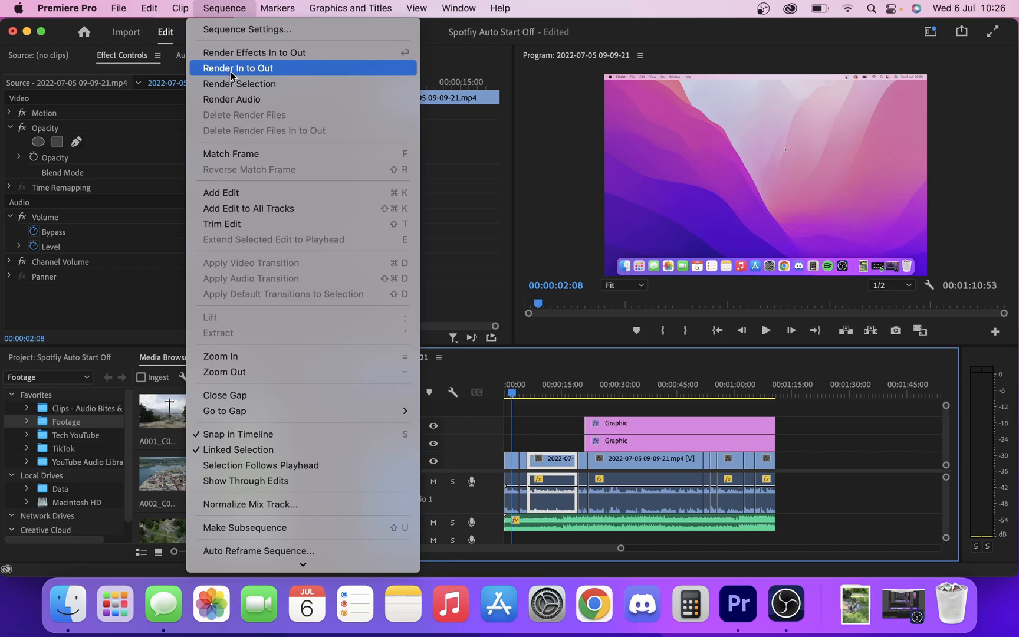
pyautogui.click(238, 68)
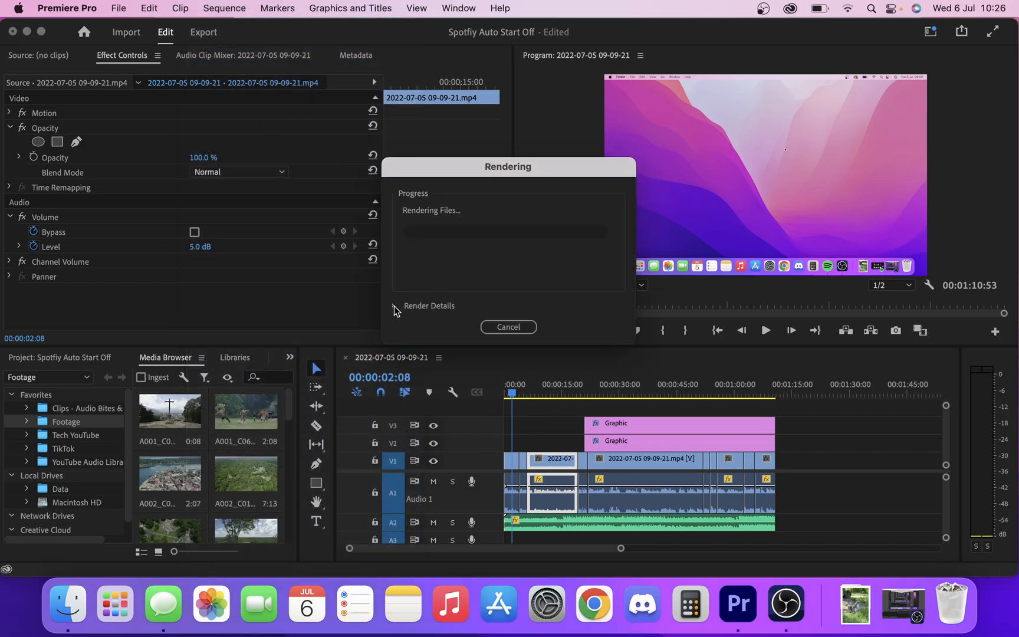
pyautogui.click(394, 306)
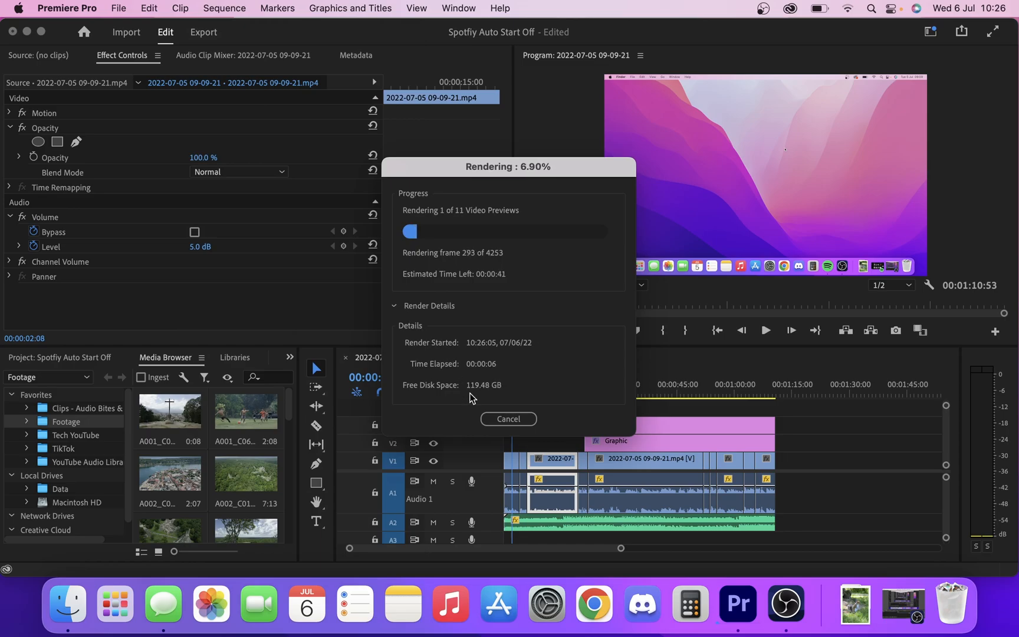
pyautogui.moveTo(490, 396)
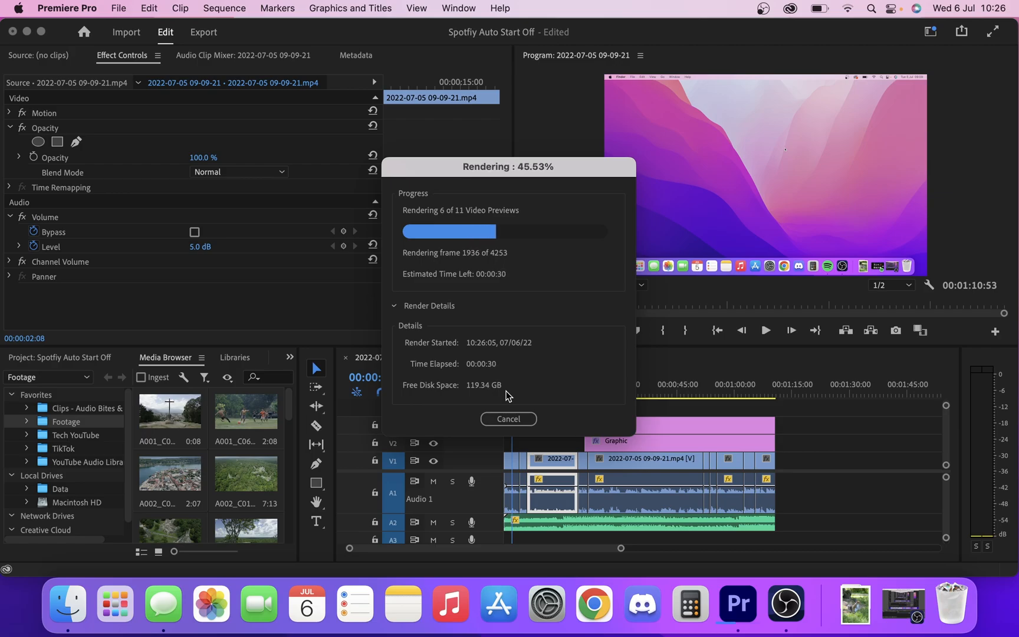
pyautogui.moveTo(543, 183)
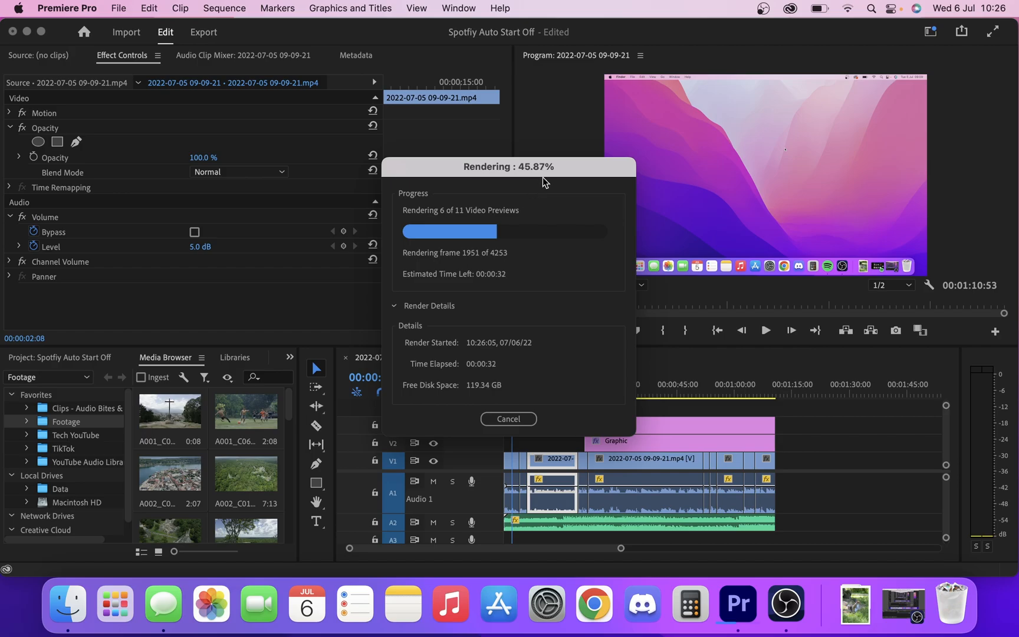
pyautogui.moveTo(480, 406)
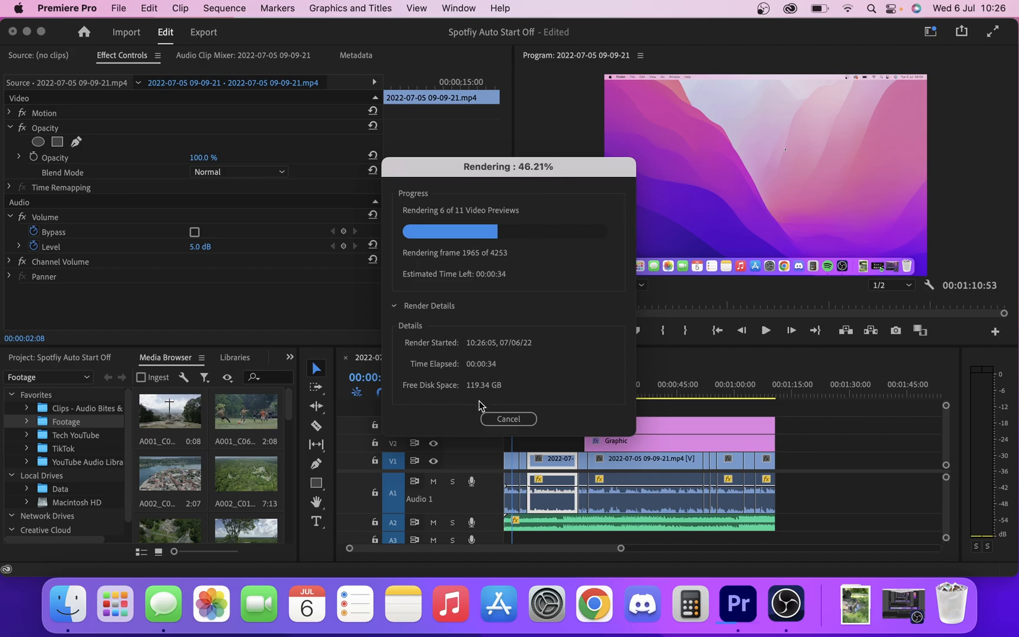
pyautogui.moveTo(484, 398)
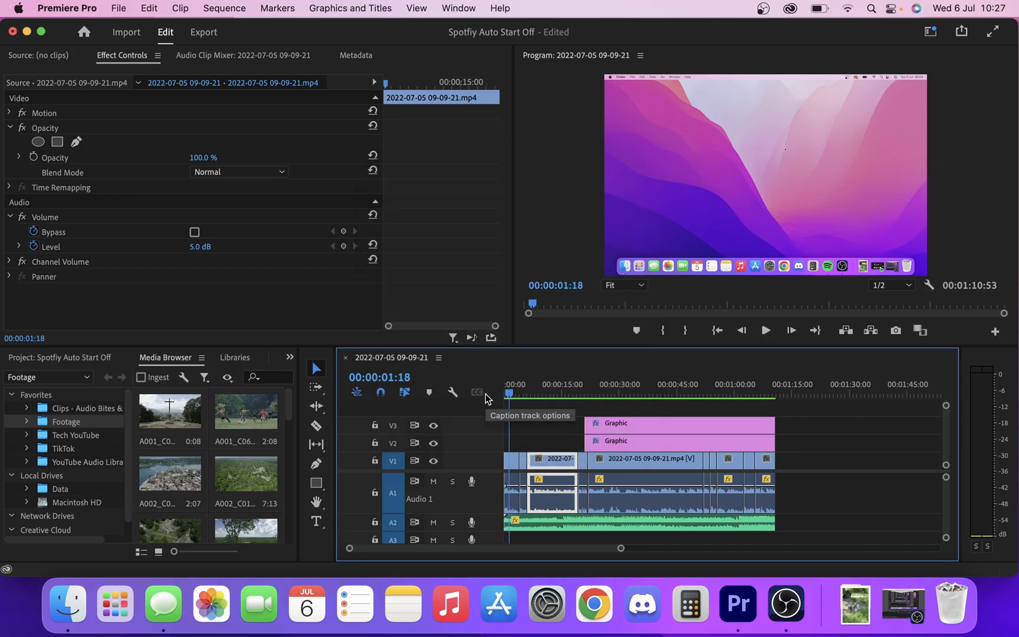
pyautogui.moveTo(298, 550)
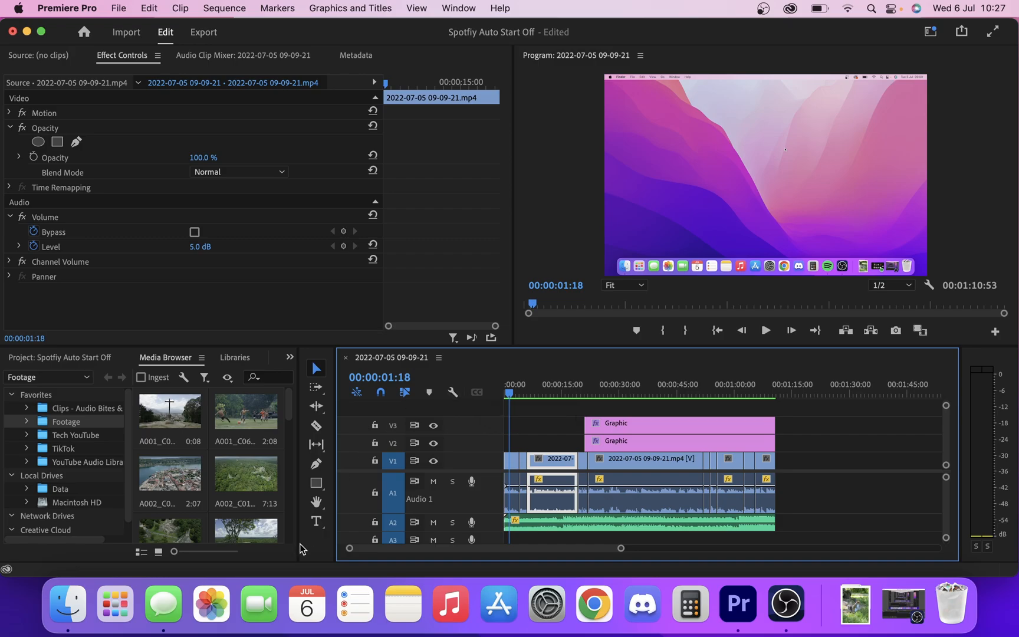
pyautogui.click(67, 603)
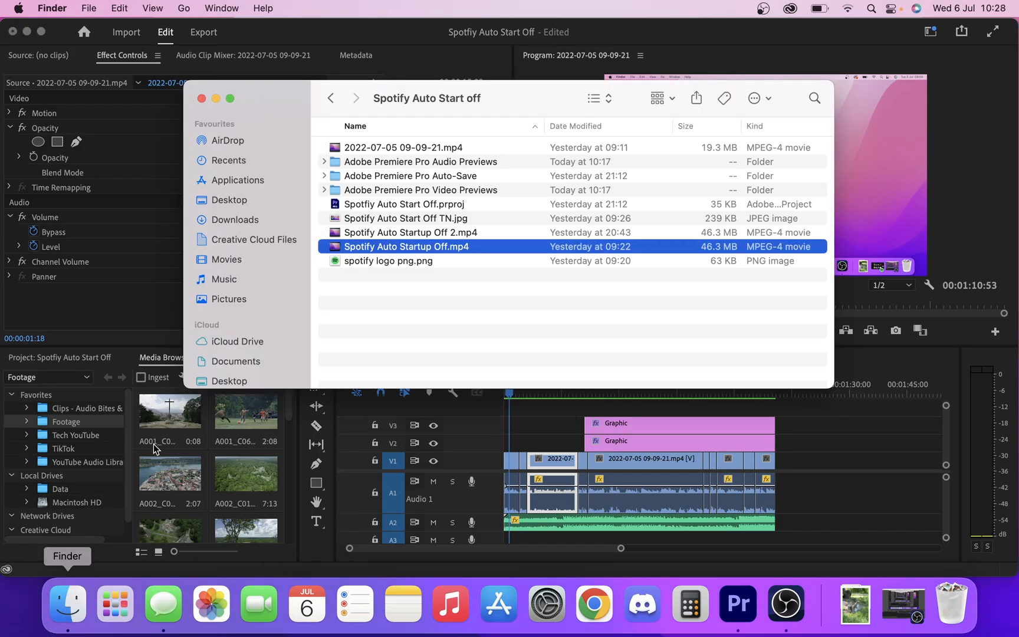
pyautogui.moveTo(375, 191)
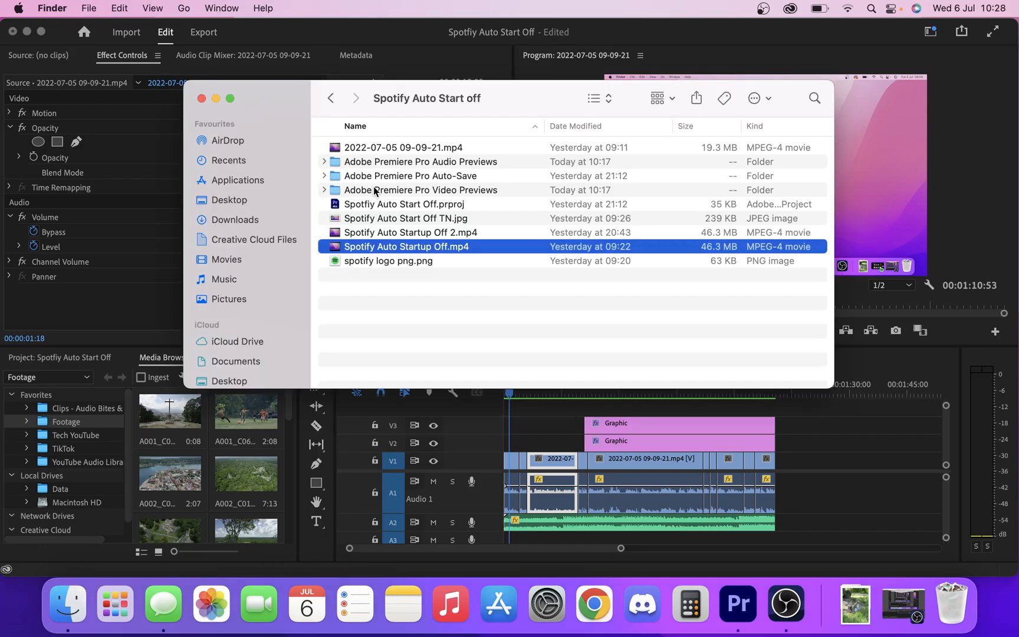
# Step: Confirm via Get Info that the Video Previews folder is now 502.9 MB across 35 items, then save the project
pyautogui.click(421, 190)
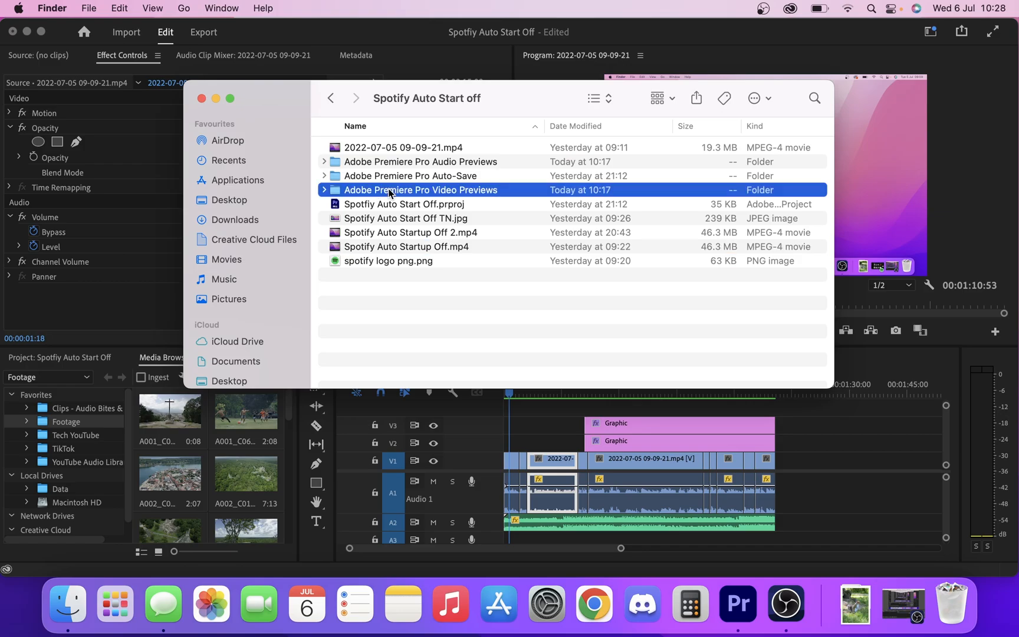
pyautogui.rightClick(421, 190)
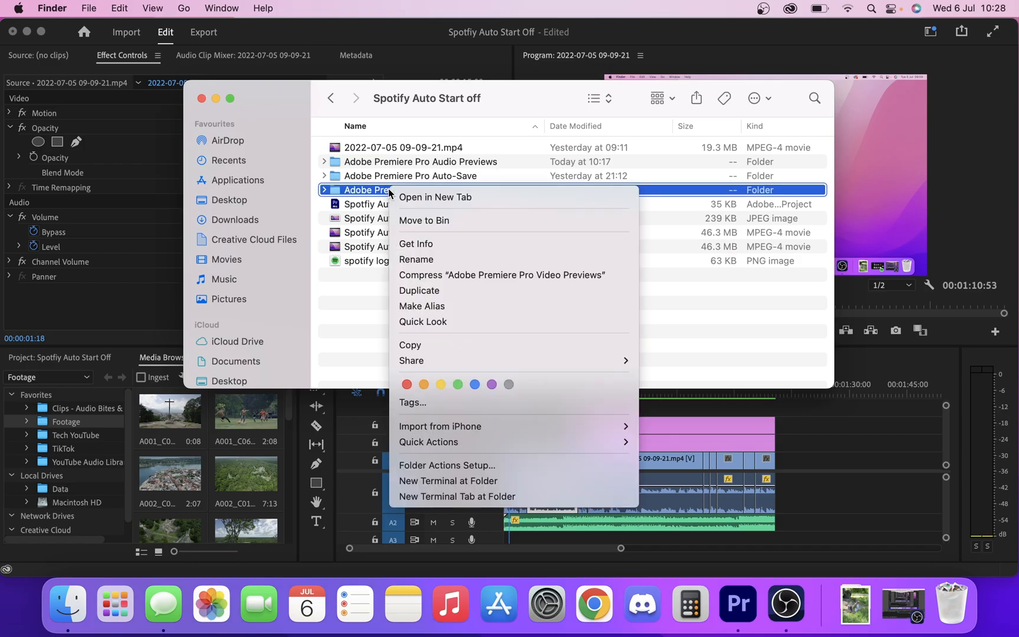
pyautogui.click(415, 245)
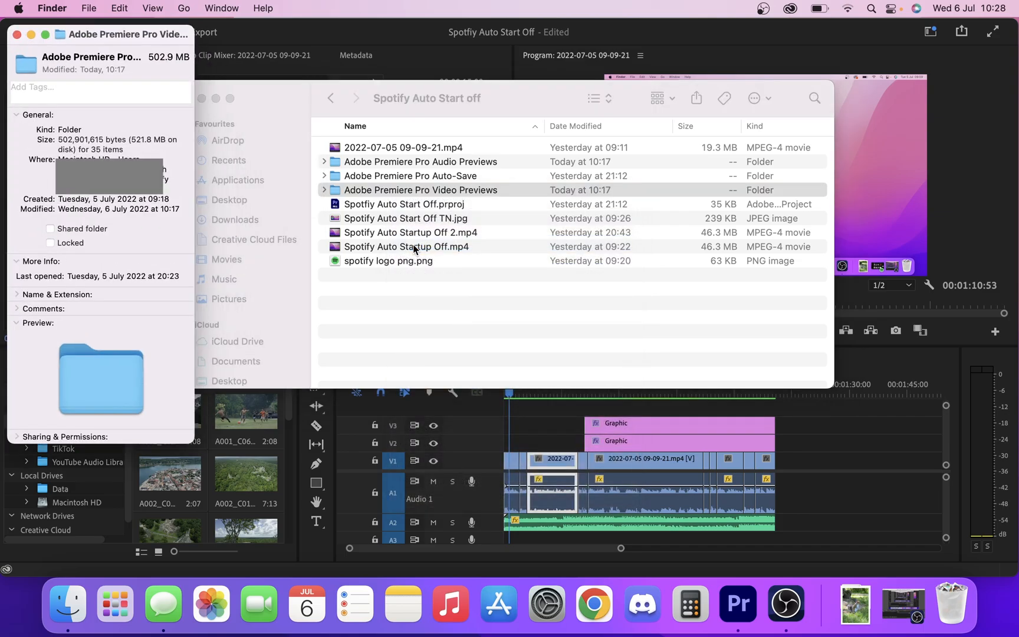
pyautogui.moveTo(145, 59)
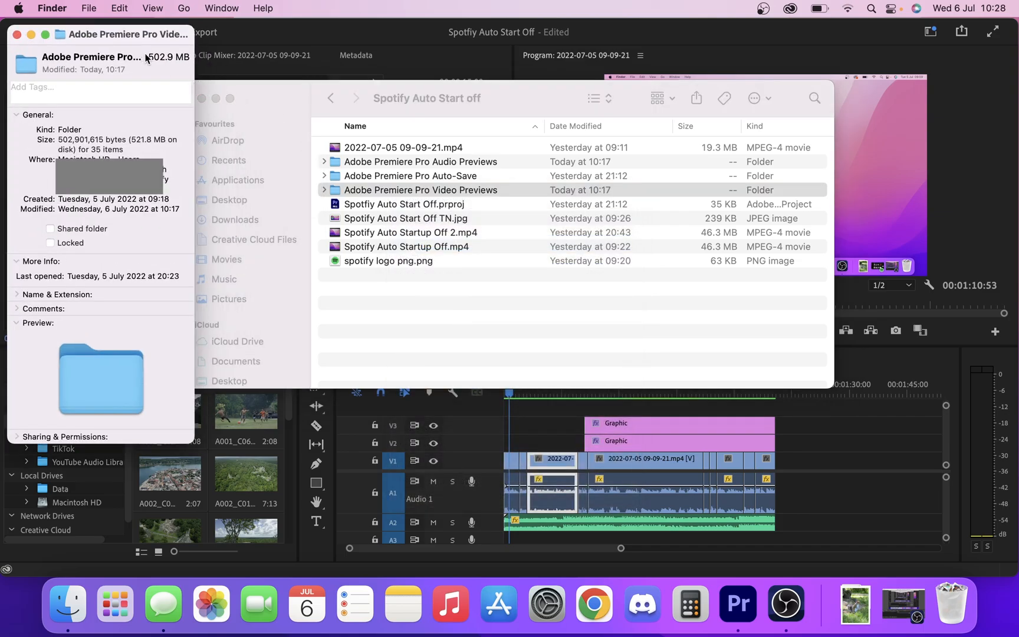
pyautogui.moveTo(171, 57)
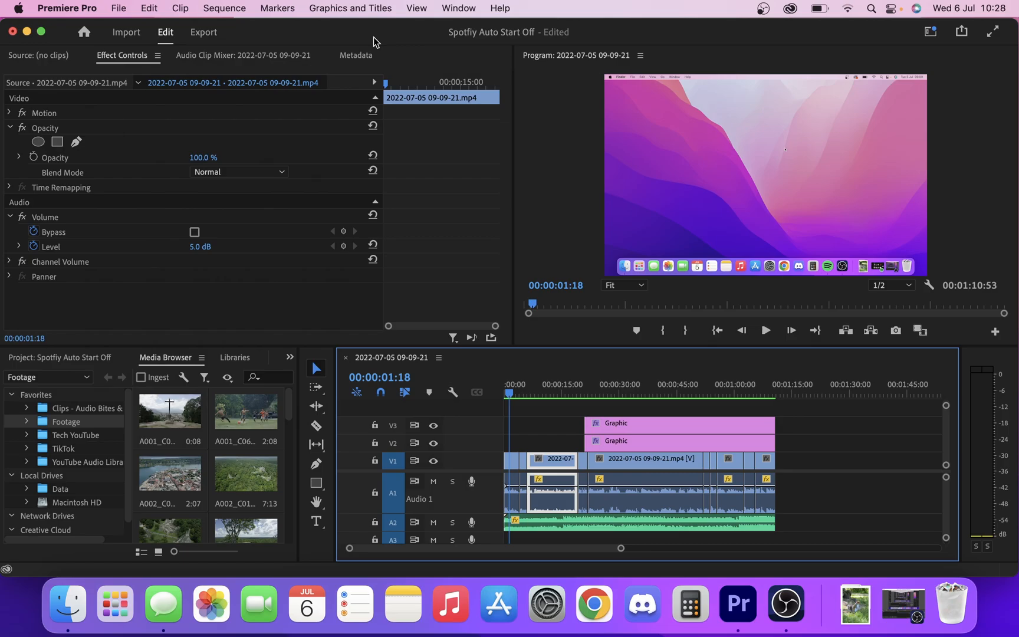
pyautogui.press('cmd+s')
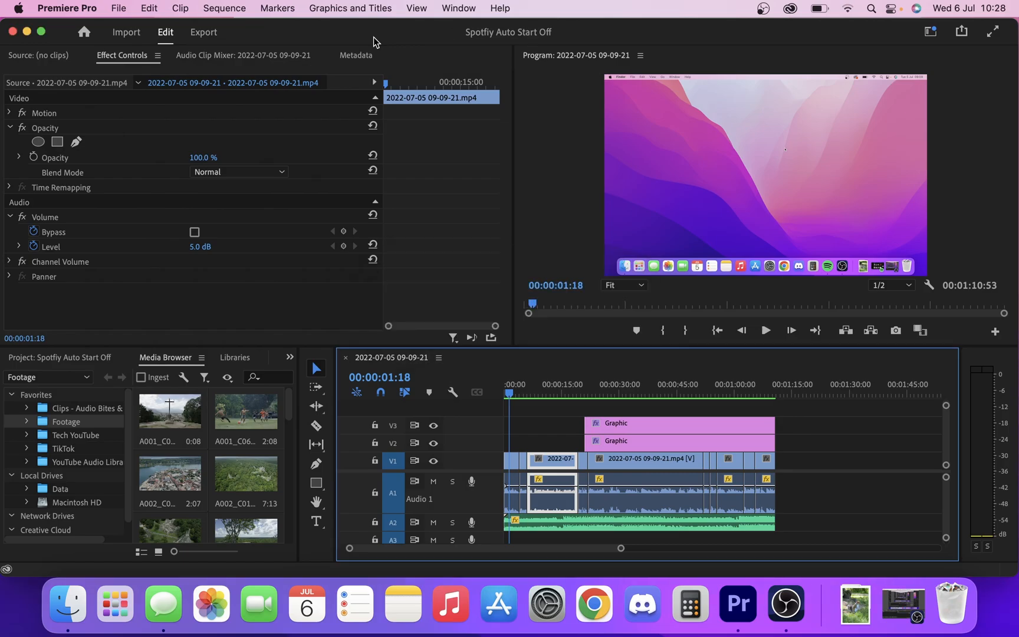